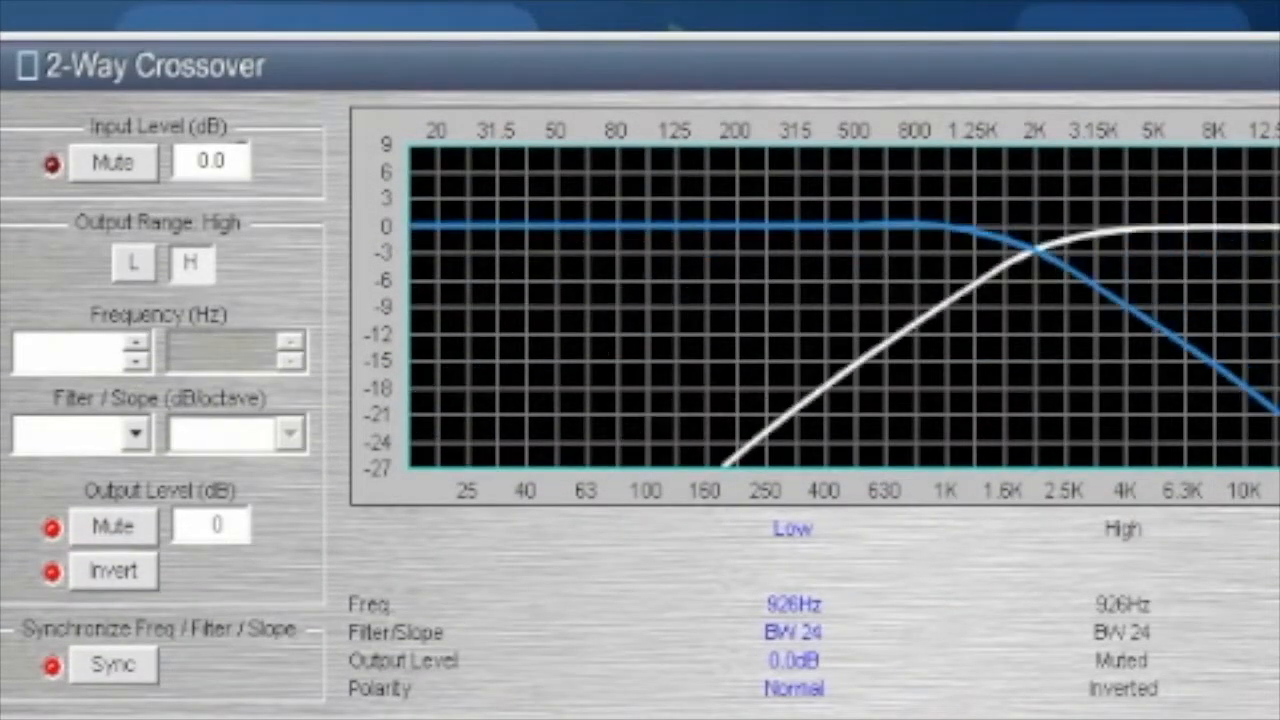
# Enter 1000 as the crossover frequency, try a BW 6 slope, then settle on BW 12.
pyautogui.write('1000')
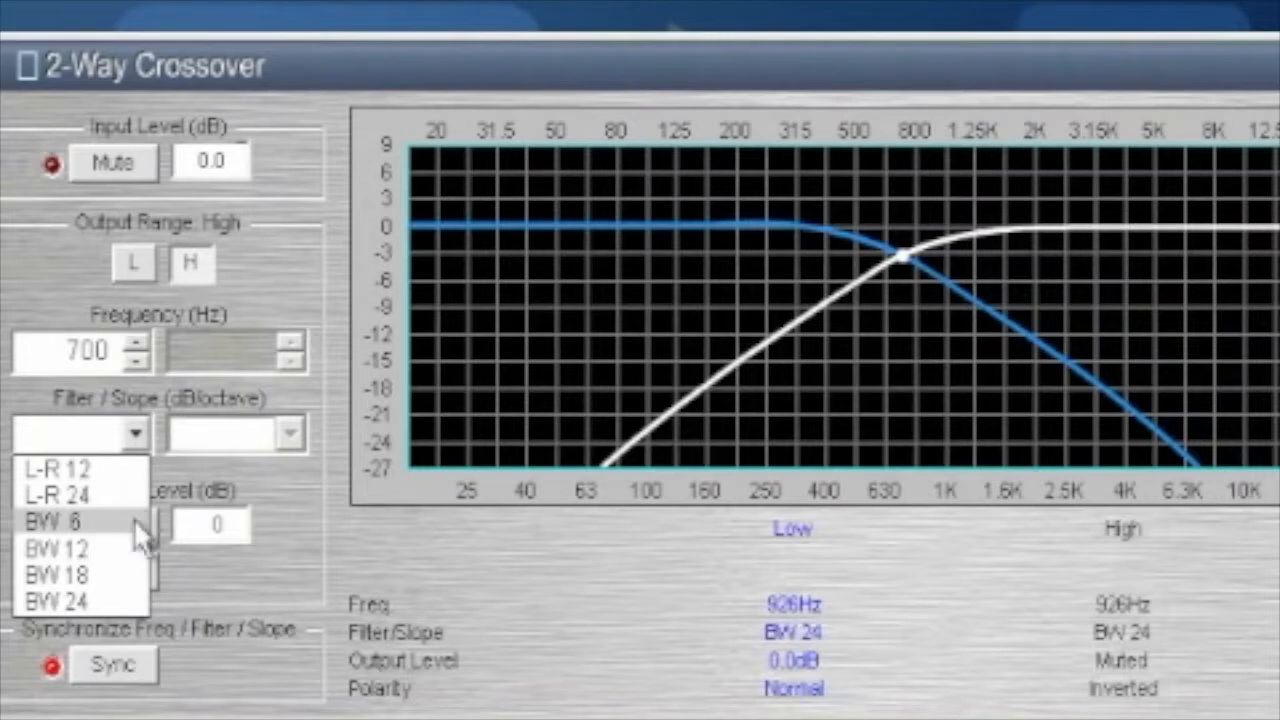
pyautogui.click(55, 520)
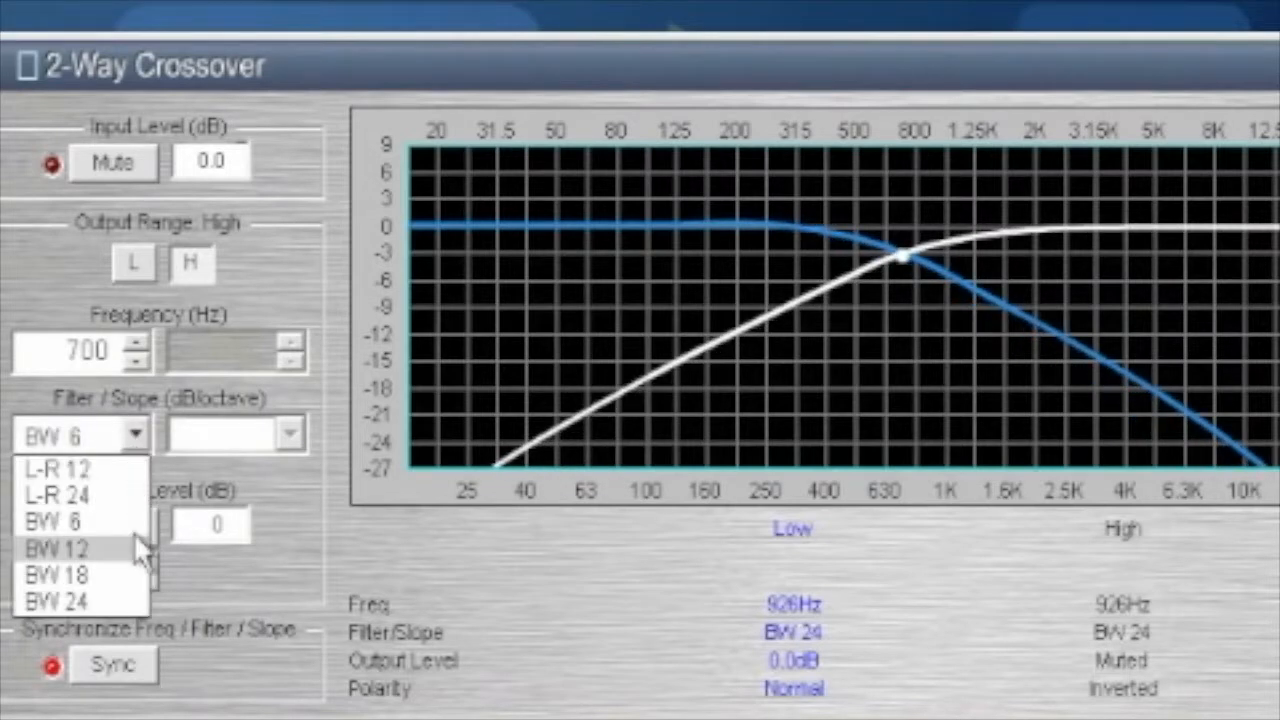
pyautogui.click(57, 548)
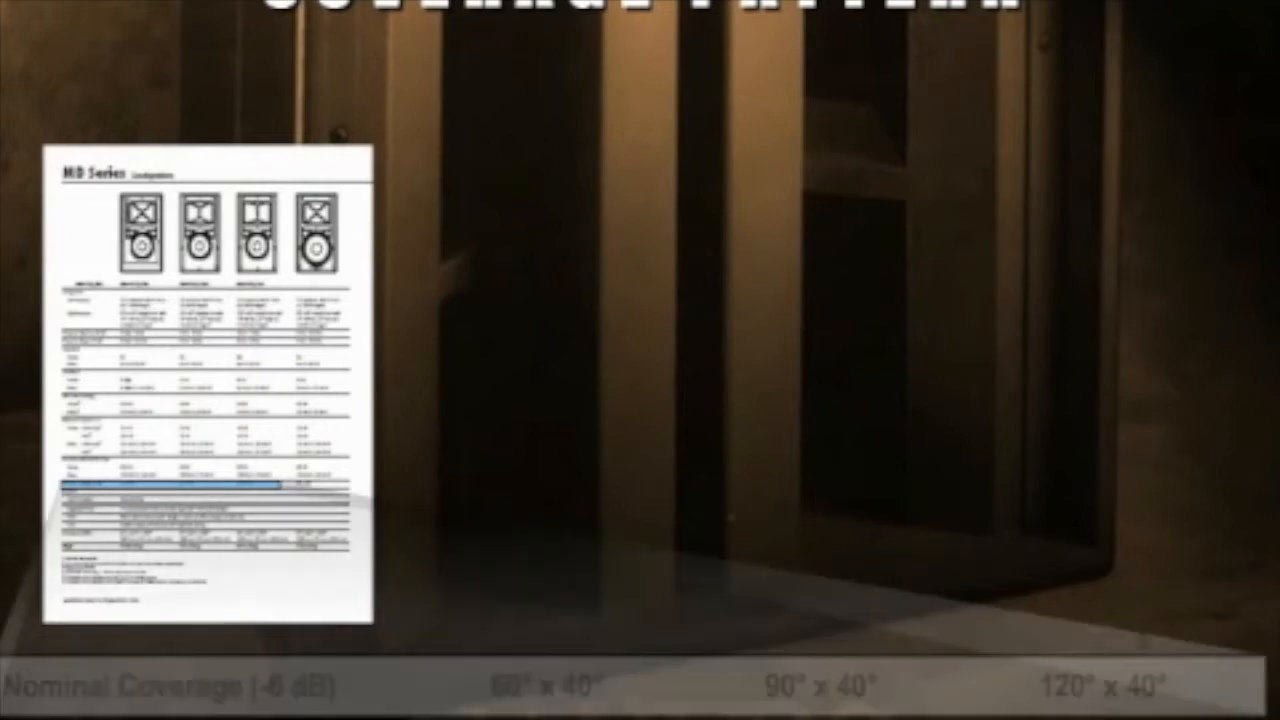
# Advance the slideshow to the enlarged Nominal Coverage row with 90° x 40° highlighted.
pyautogui.click(821, 686)
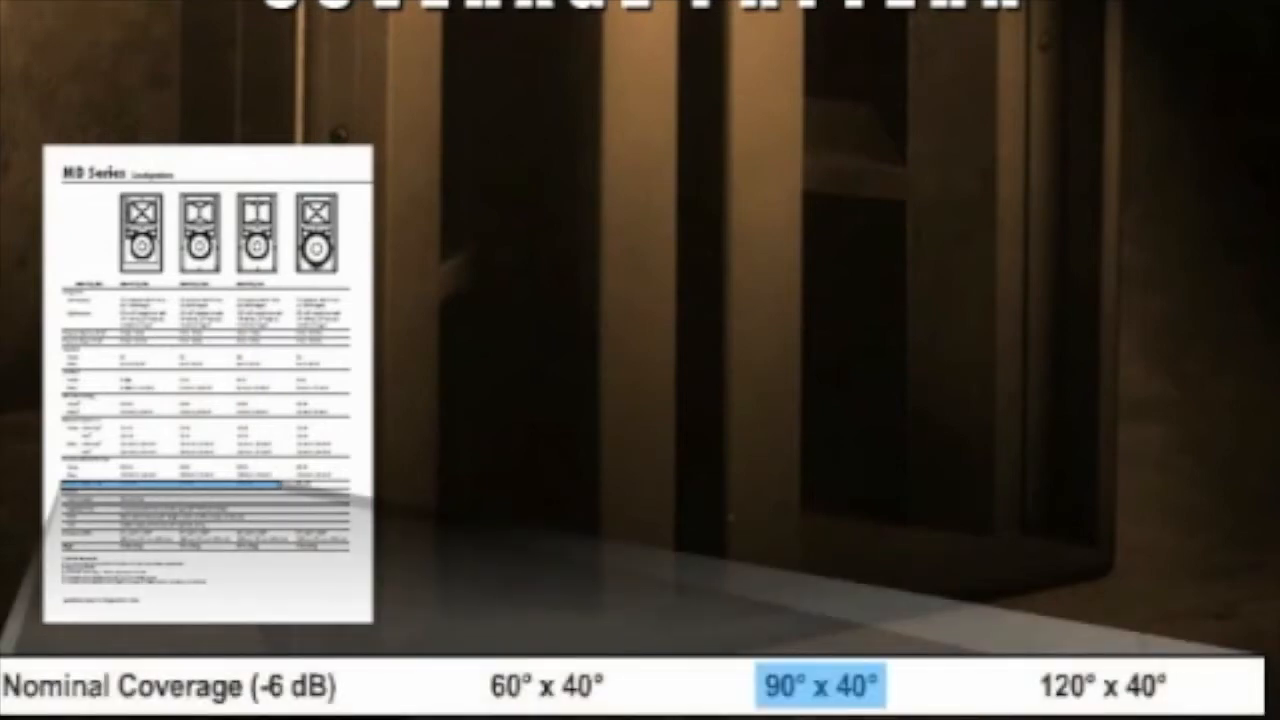